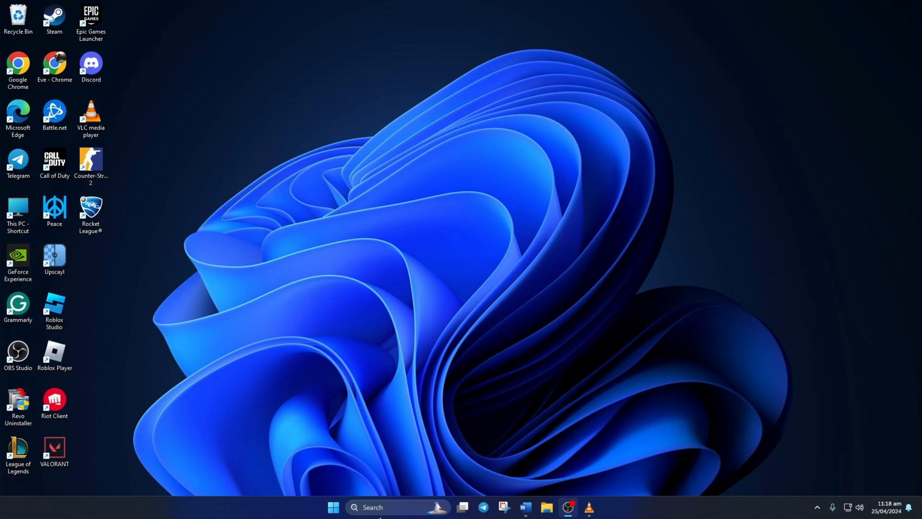
Launch Command Prompt as administrator from Windows Search and approve the UAC prompt
type("cmd")
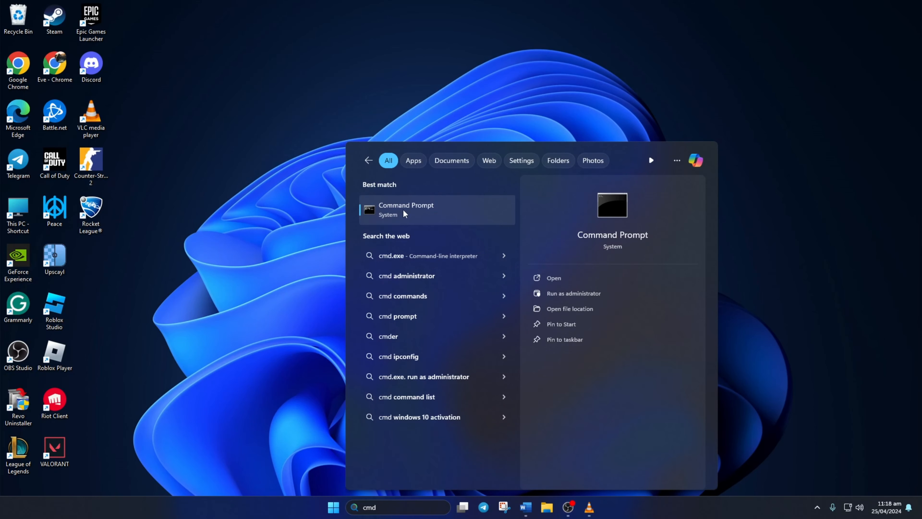
left_click(572, 293)
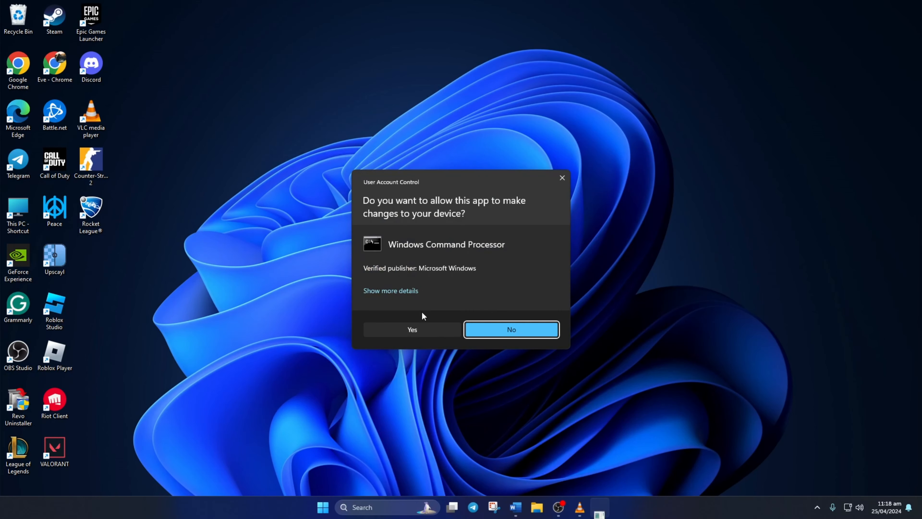
left_click(412, 329)
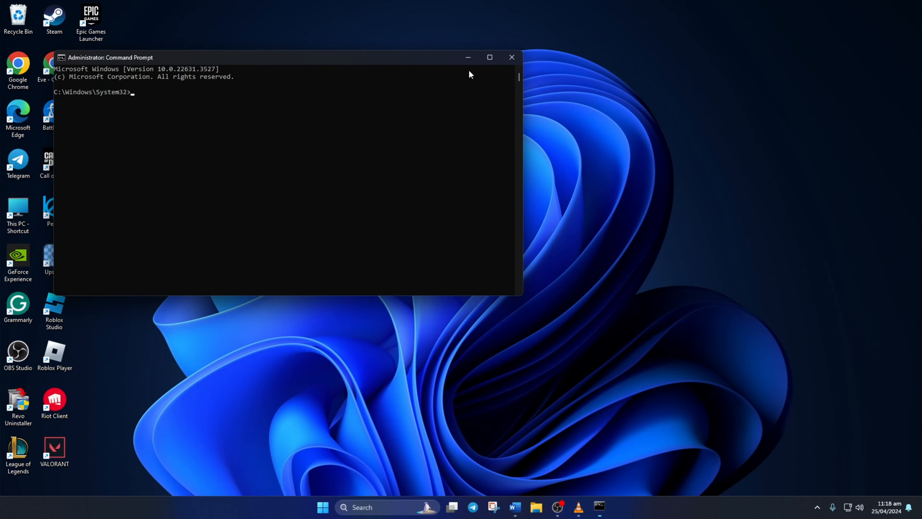
Run the Winsock reset, DNS flush, IP release/renew and netsh int ip reset commands
left_click(489, 57)
type("ip")
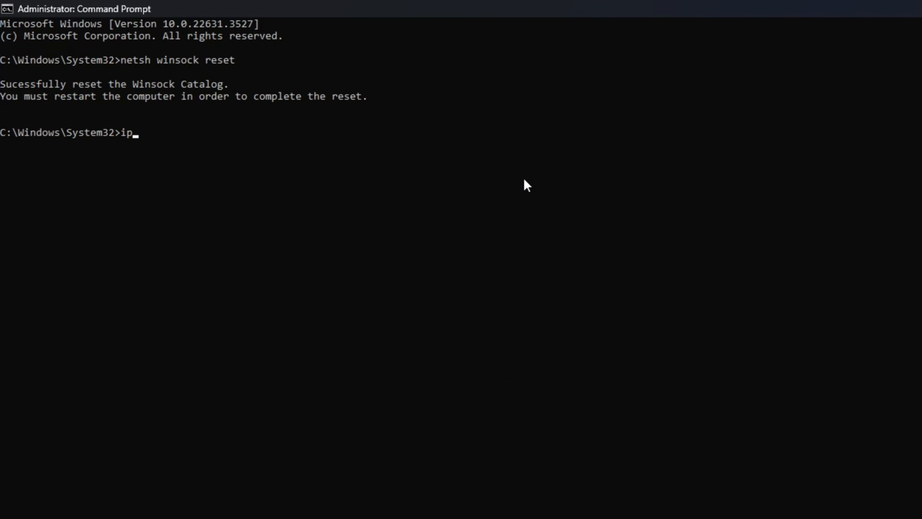
type("config /flushdns")
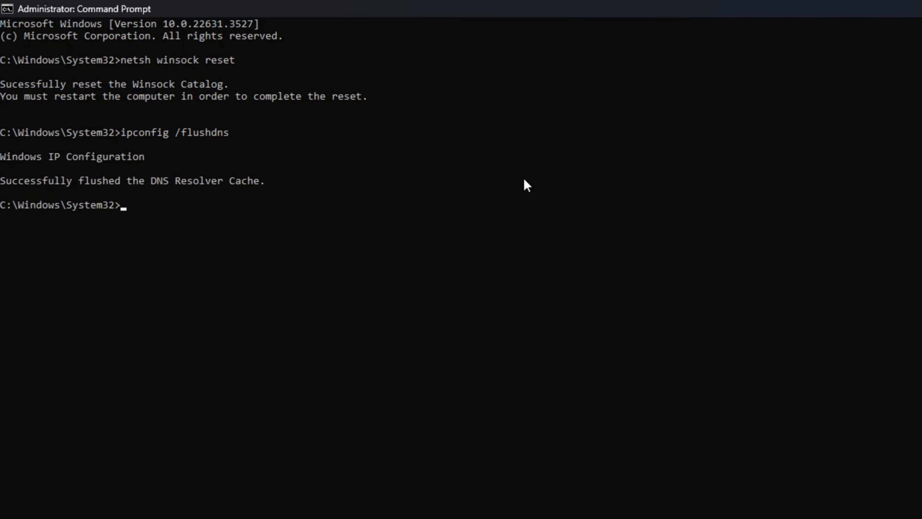
type("ipconfig /renew")
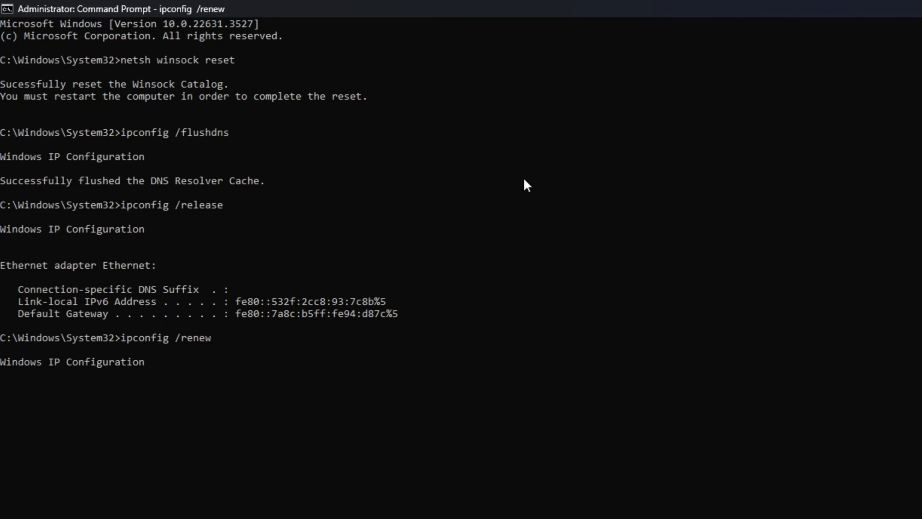
key("Return")
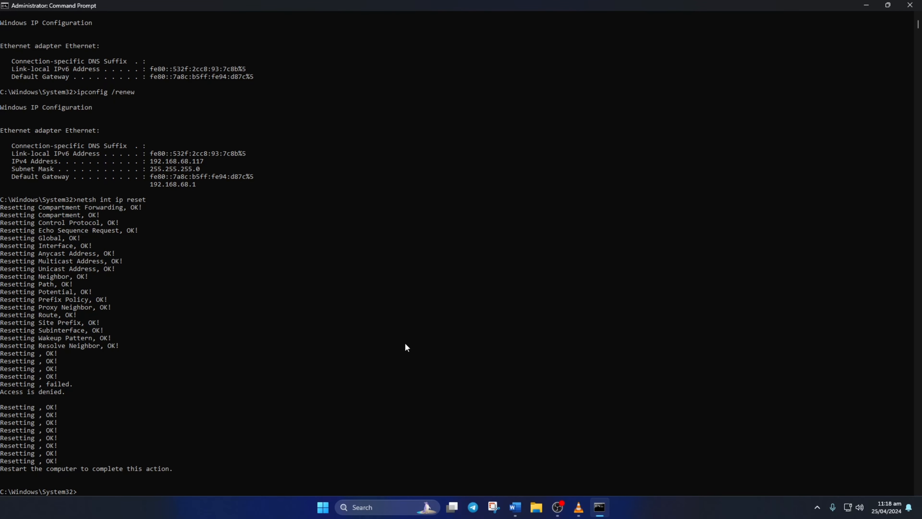
Restart the computer from the Start menu power button to complete the reset
left_click(323, 507)
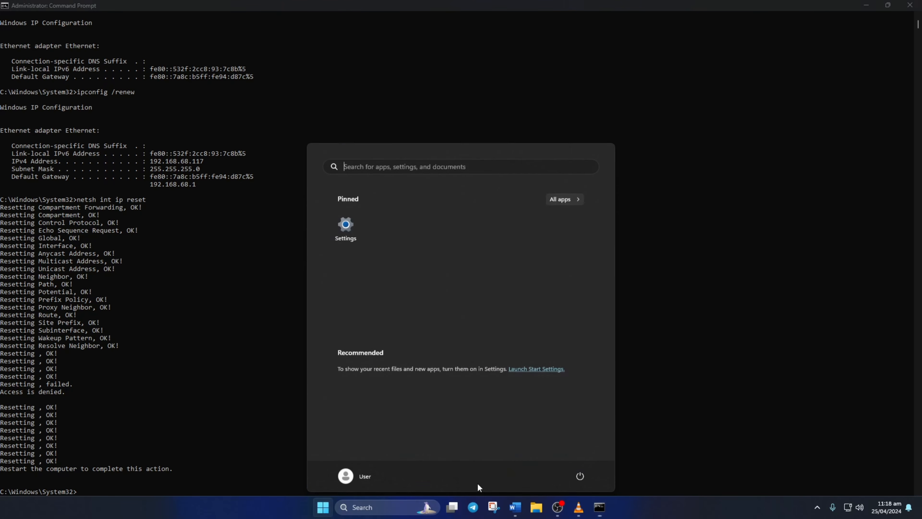
left_click(579, 475)
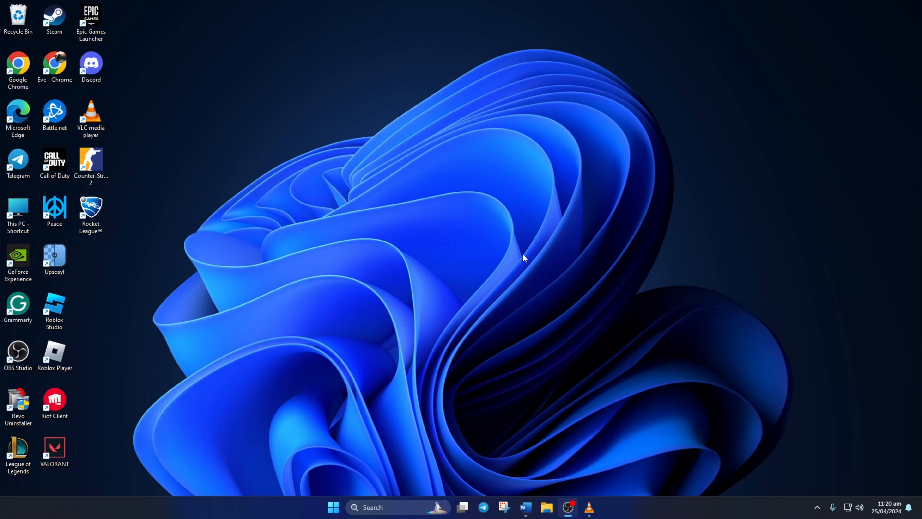
Ping 1.1.1.1 and 8.8.8.8 in a fresh Command Prompt, both replying with zero packet loss
left_click(391, 507)
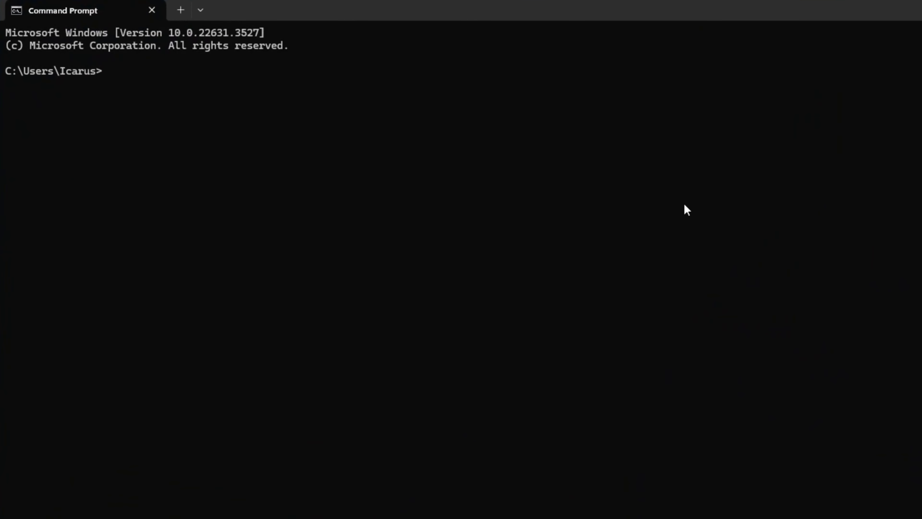
type("ping 1.1.1.1")
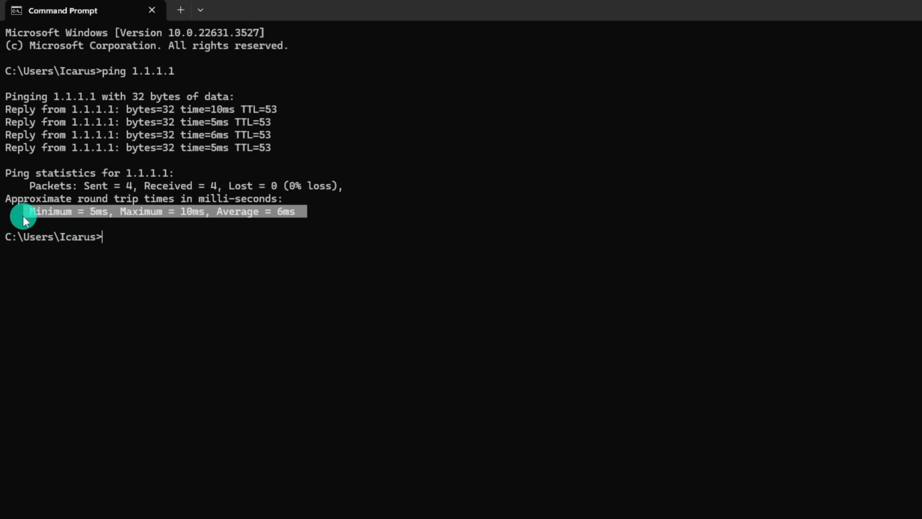
type("ping 8.8.8.8")
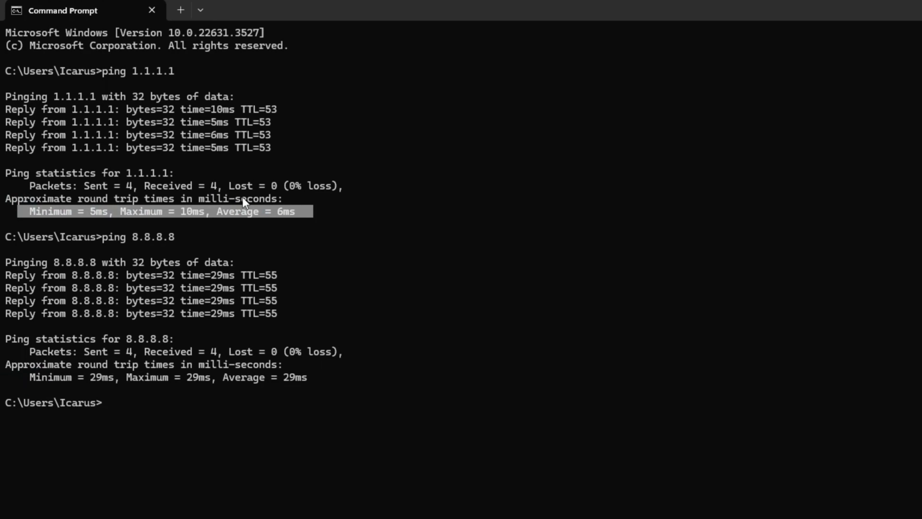
left_click(322, 507)
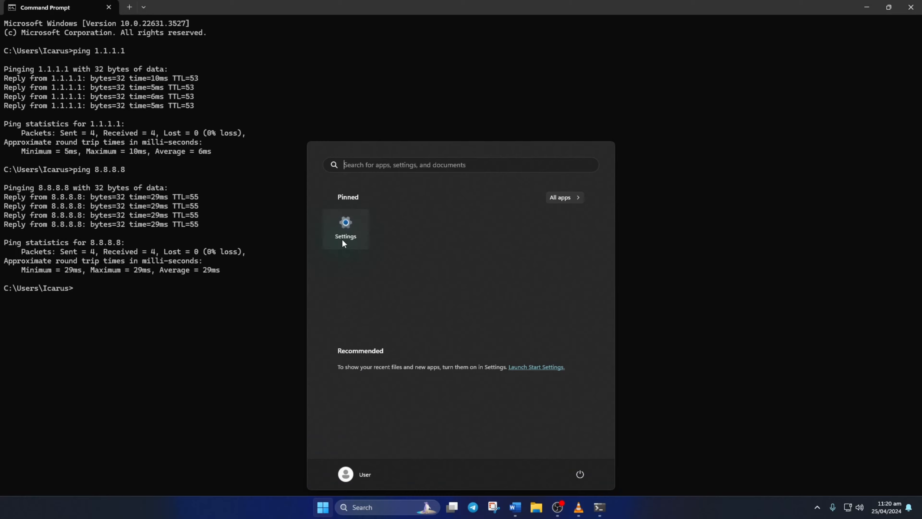
Reach the Ethernet connection's DNS server assignment editor in Windows Settings
left_click(346, 228)
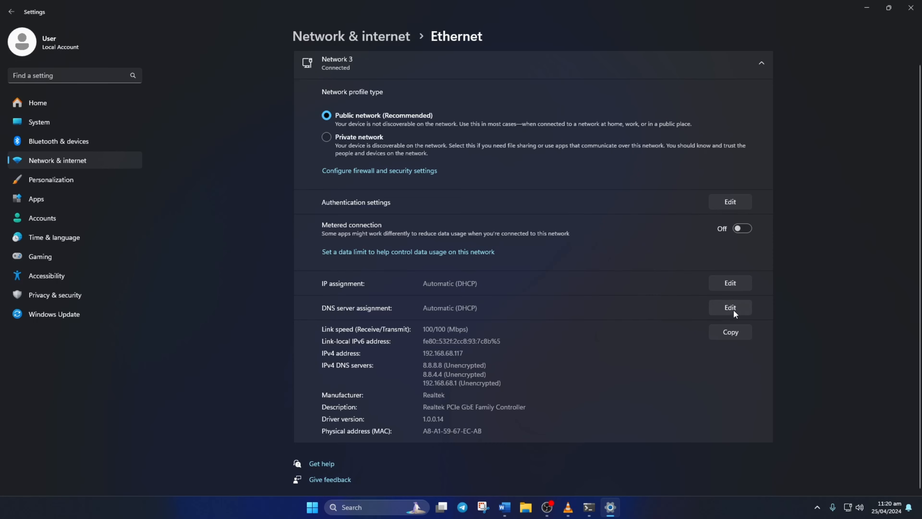
left_click(729, 307)
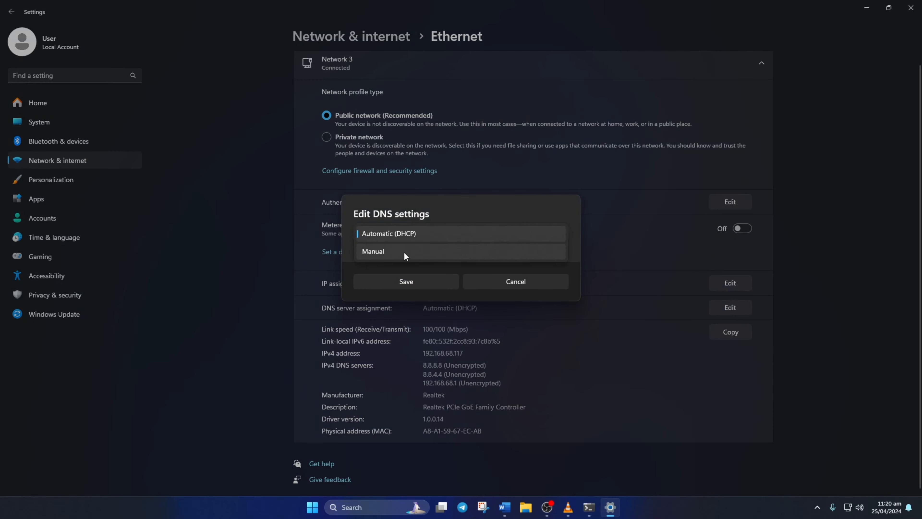
Switch DNS assignment to Manual and enter 1.1.1.1 and 1.0.0.1 as initial addresses
left_click(372, 251)
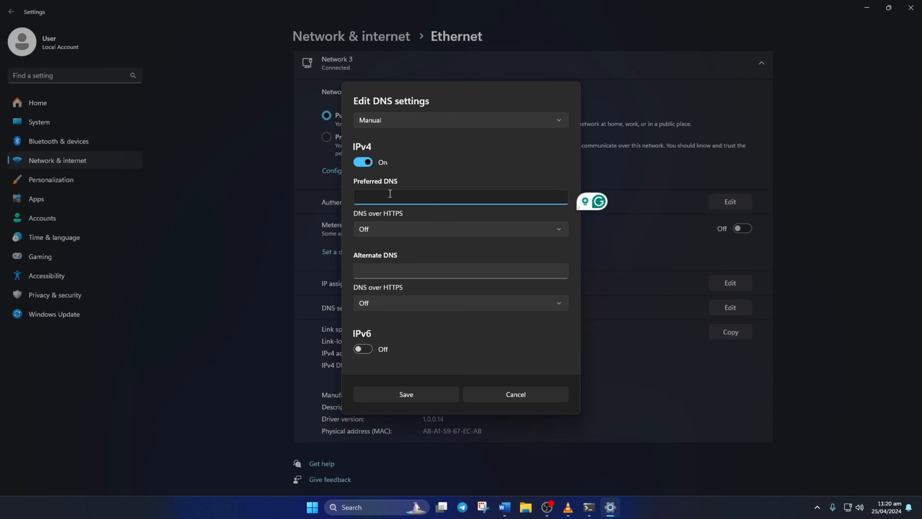
type("1.1.1")
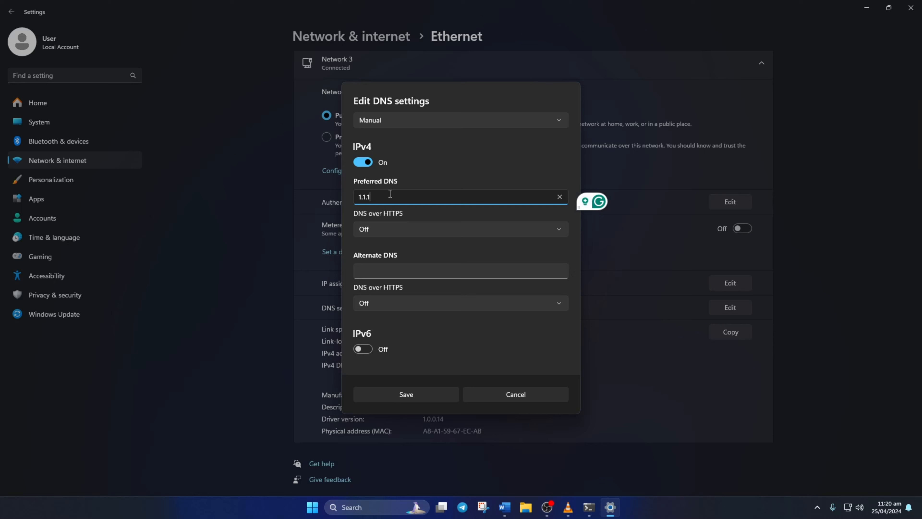
type(".1")
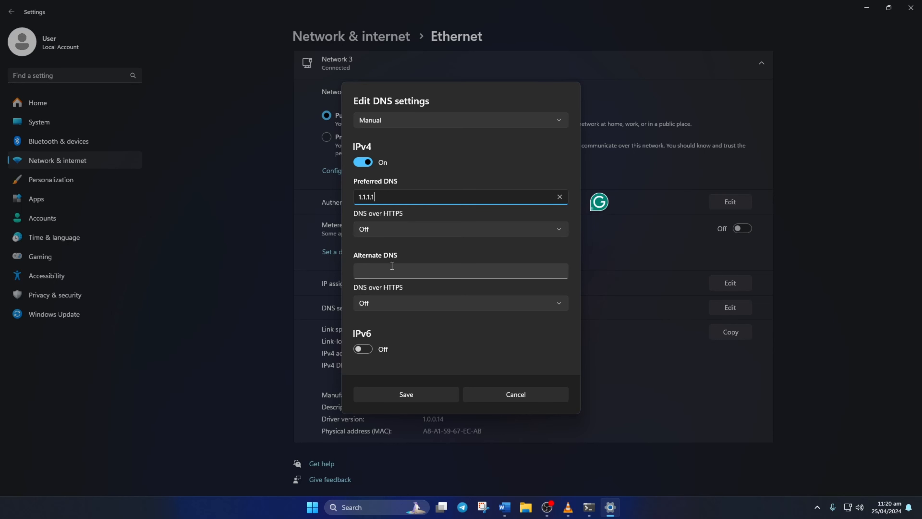
type("1.0.0")
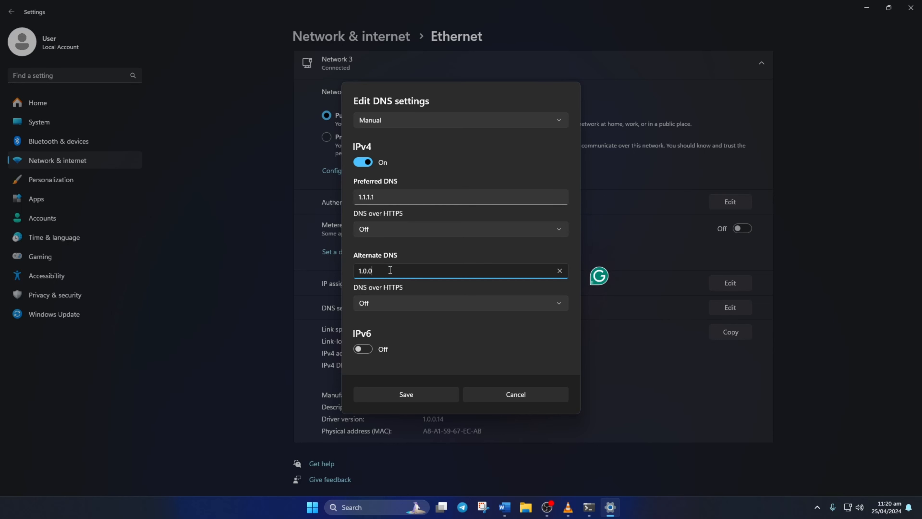
type("1")
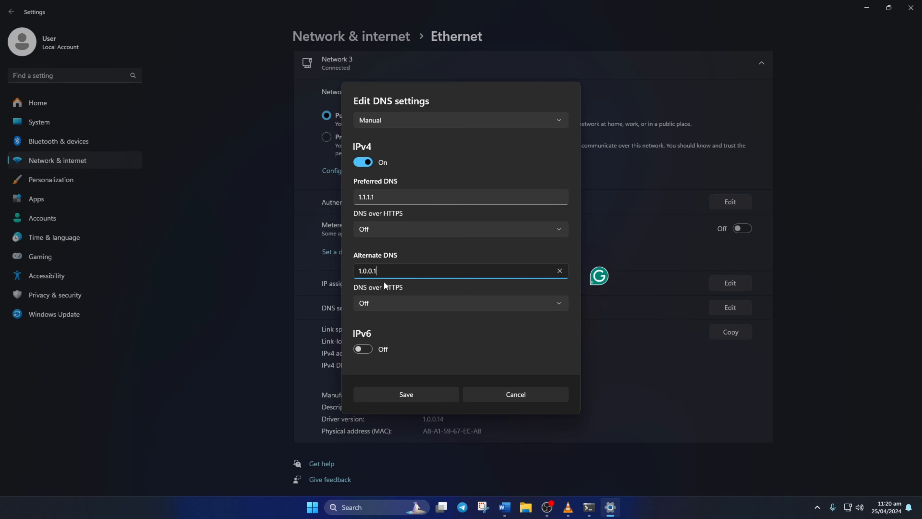
Change the DNS servers to 8.8.8.8 and 8.8.4.4, save them and close Settings
left_click(458, 196)
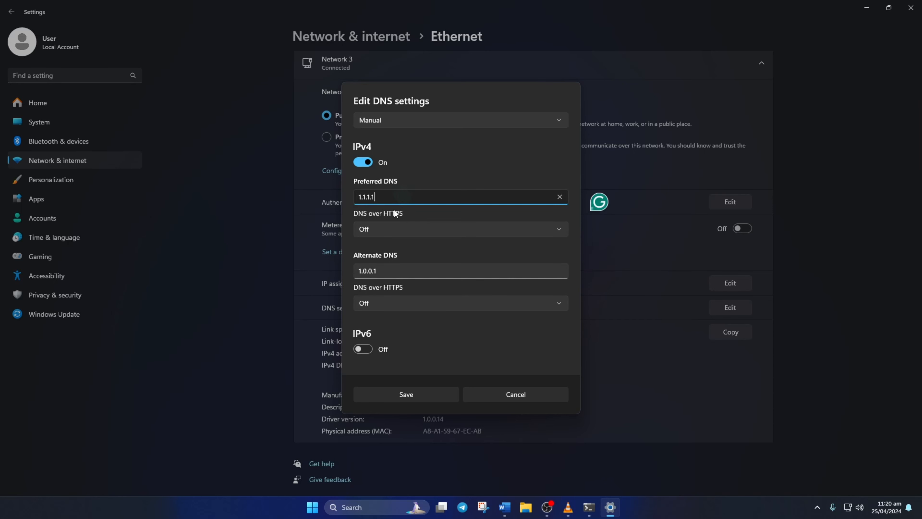
type("8.8.")
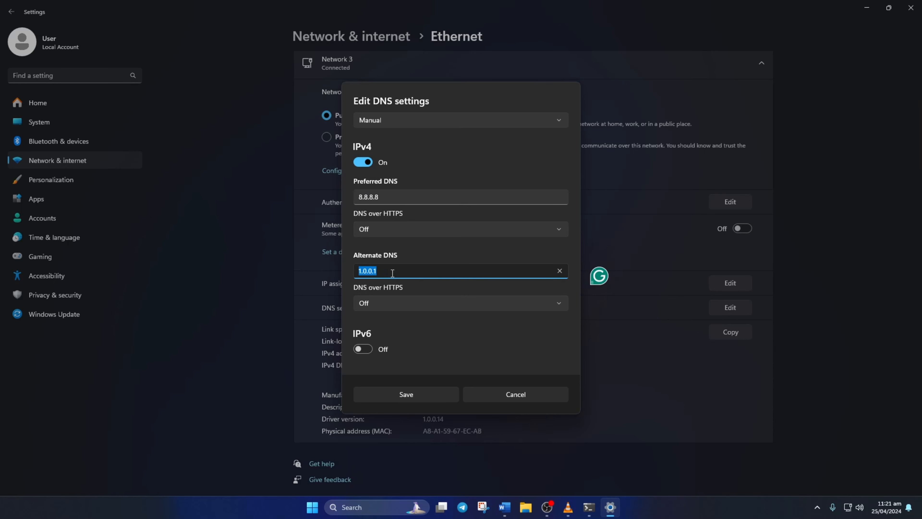
type("8.8.4.")
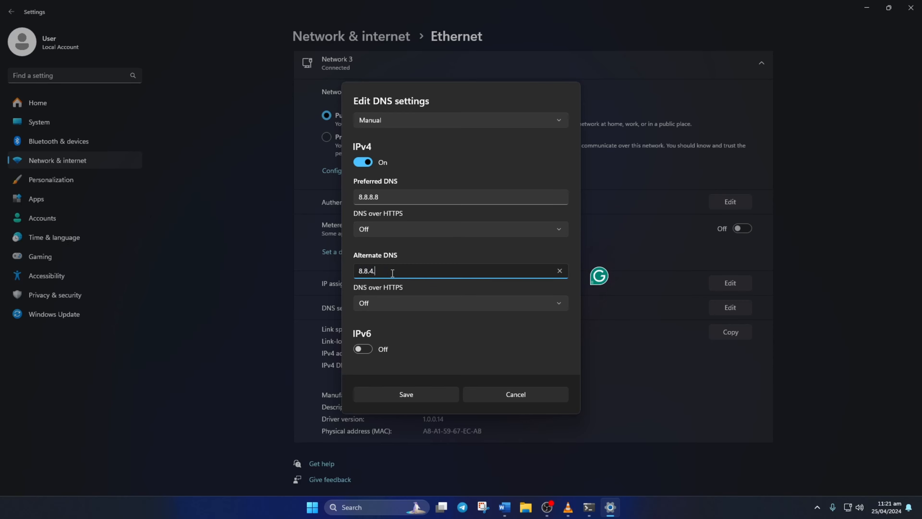
left_click(405, 393)
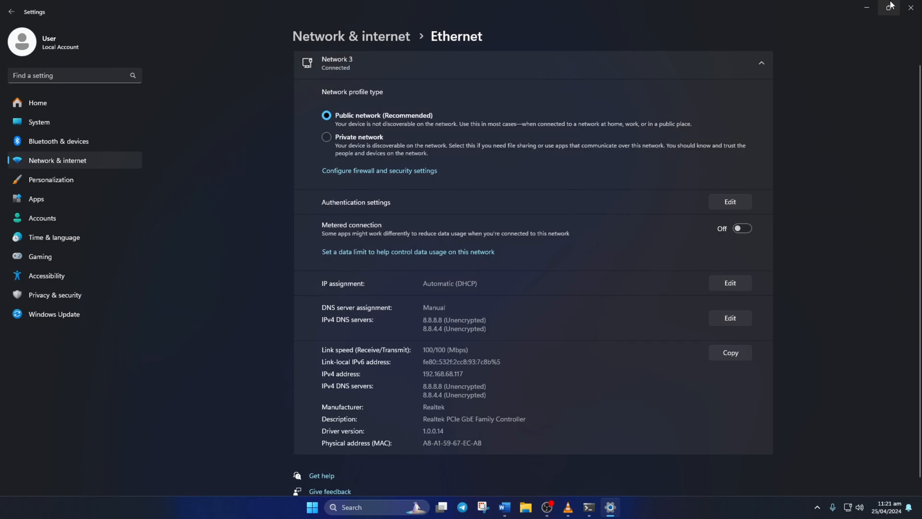
left_click(887, 7)
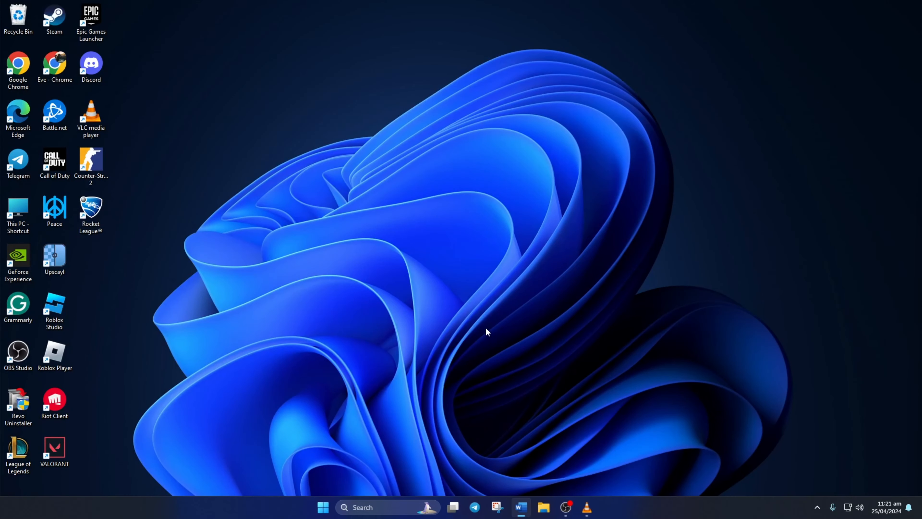
mouse_move(564, 218)
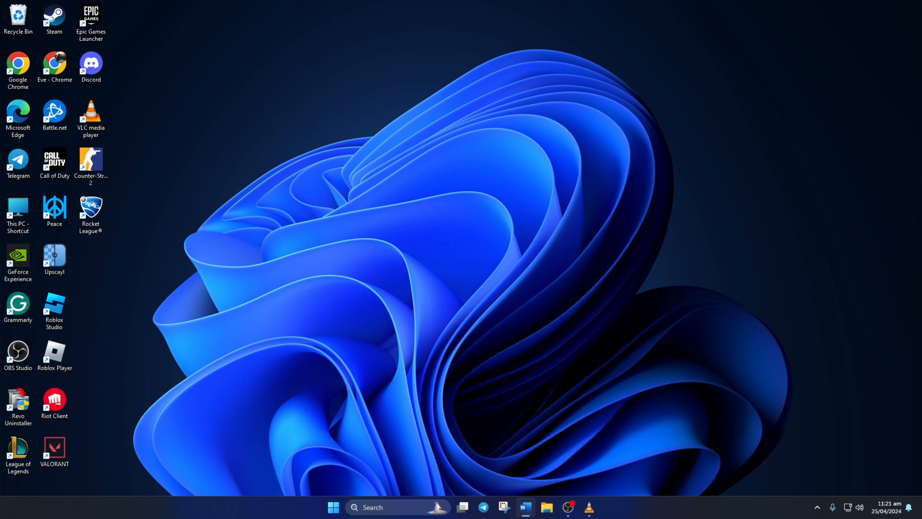
Exit Steam from the tray, then relaunch it as administrator from its desktop shortcut
left_click(817, 507)
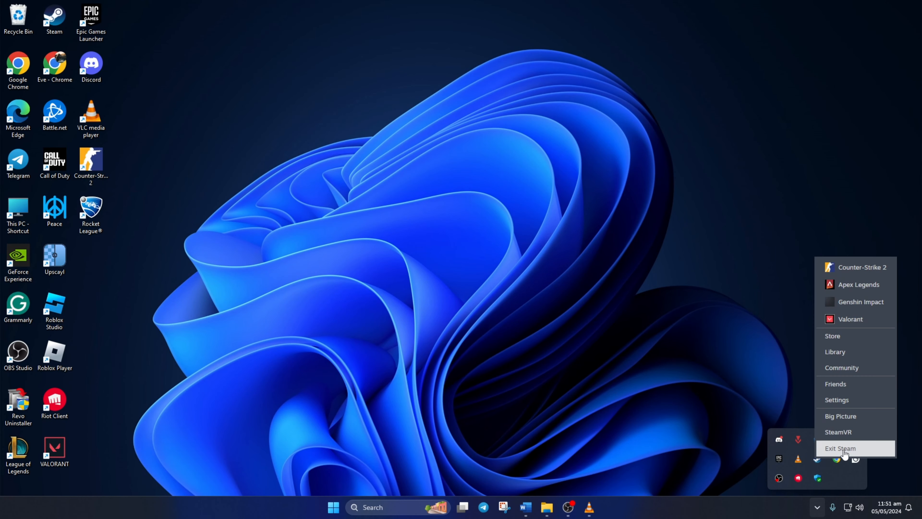
left_click(840, 448)
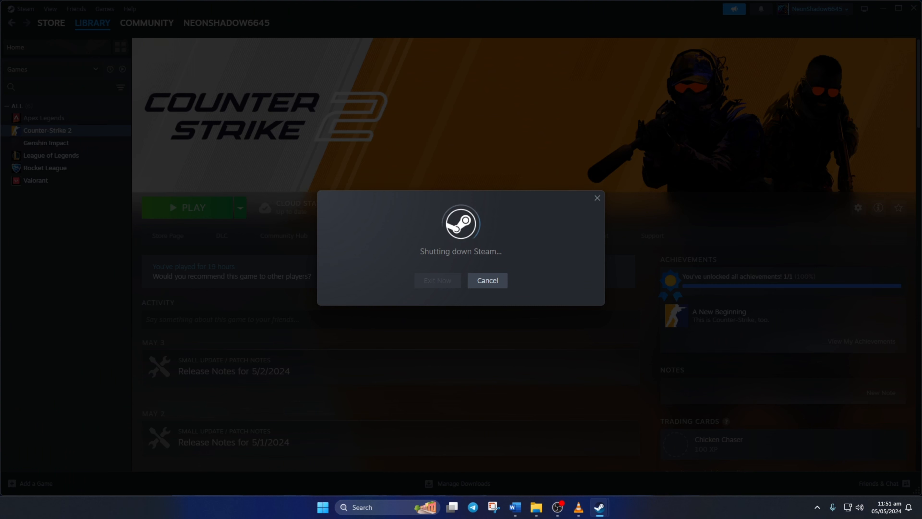
left_click(437, 280)
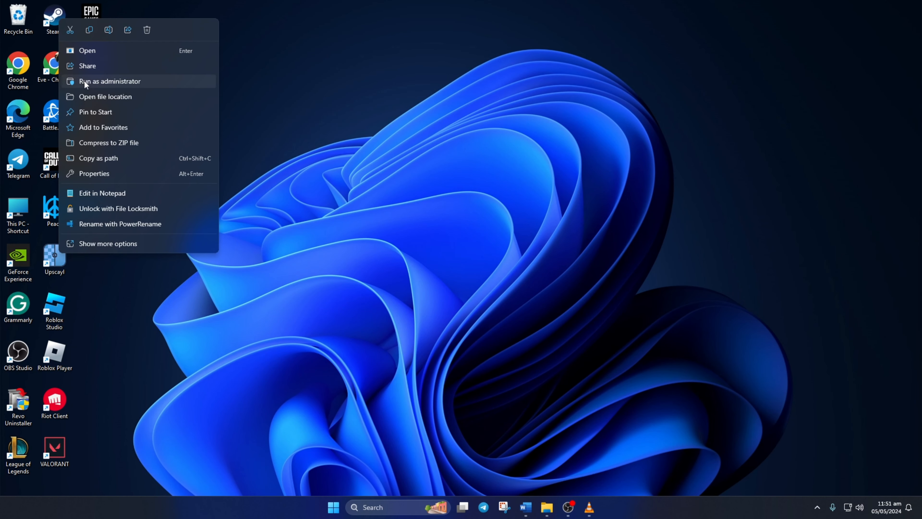
left_click(110, 81)
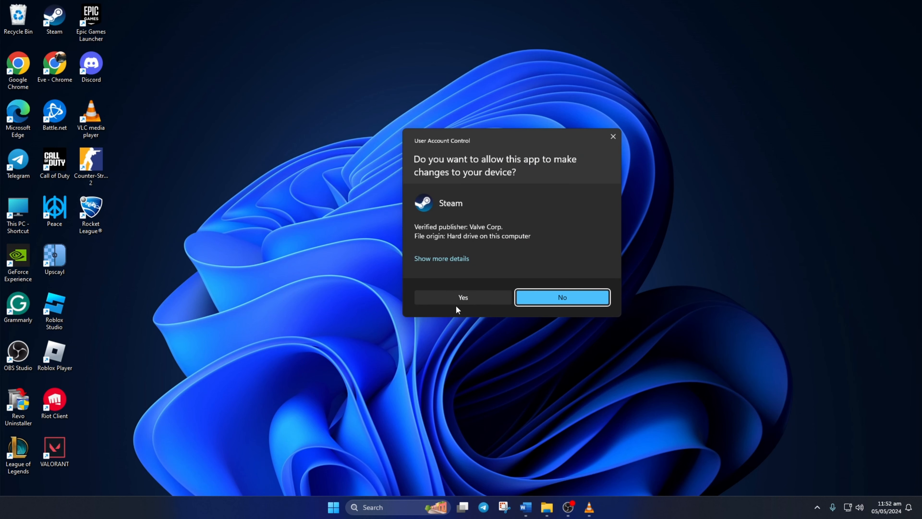
left_click(463, 297)
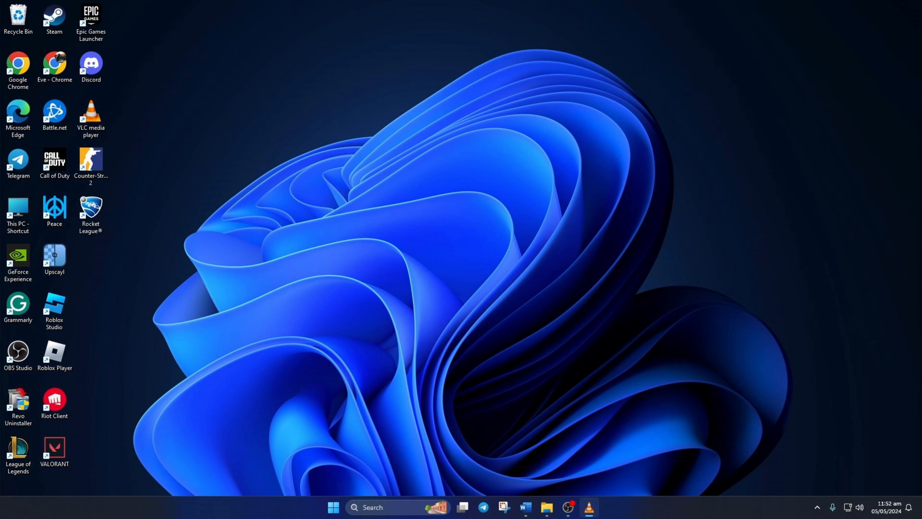
Exit Steam again and launch steam.exe from its Program Files (x86) install folder
left_click(817, 507)
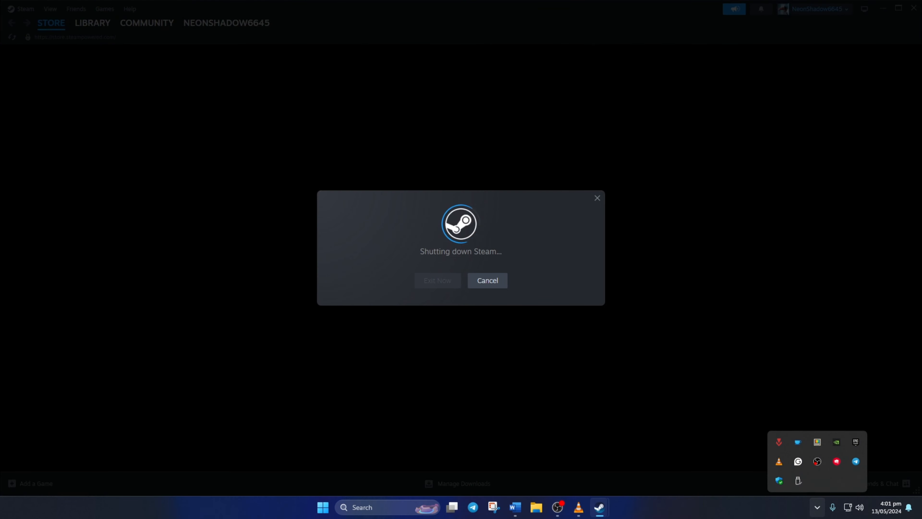
left_click(436, 280)
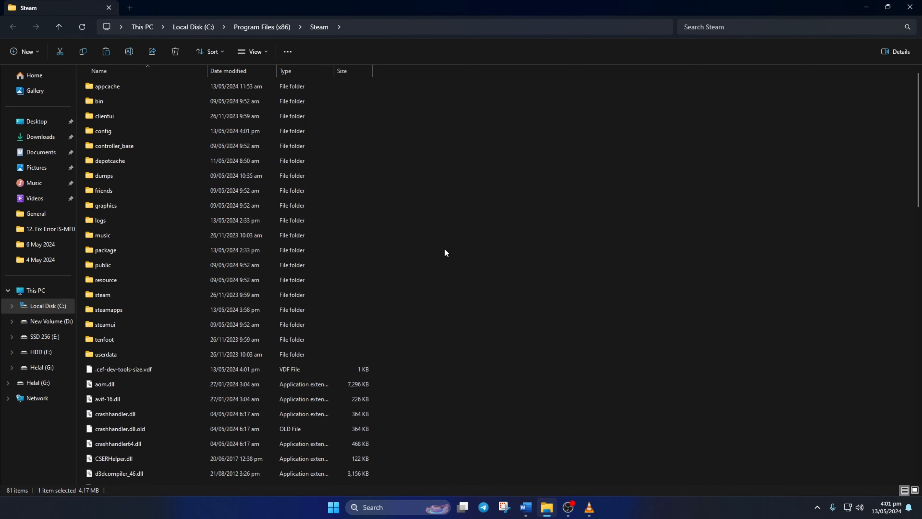
left_click(107, 86)
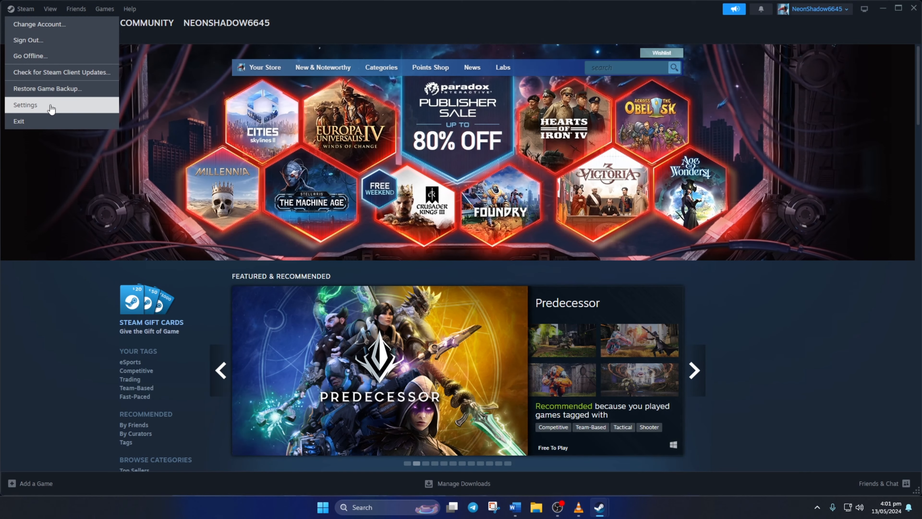
Clear Steam's download cache from its Downloads settings and confirm, shutting the client down
left_click(25, 105)
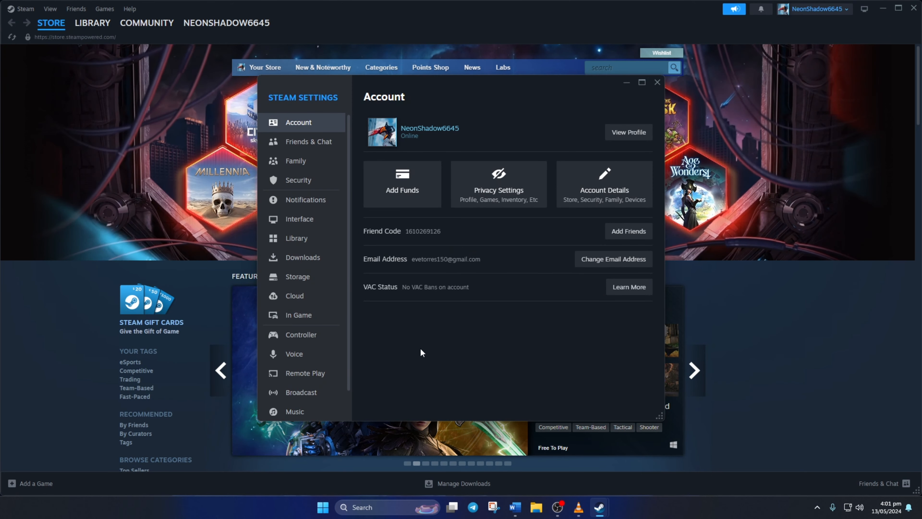
left_click(303, 257)
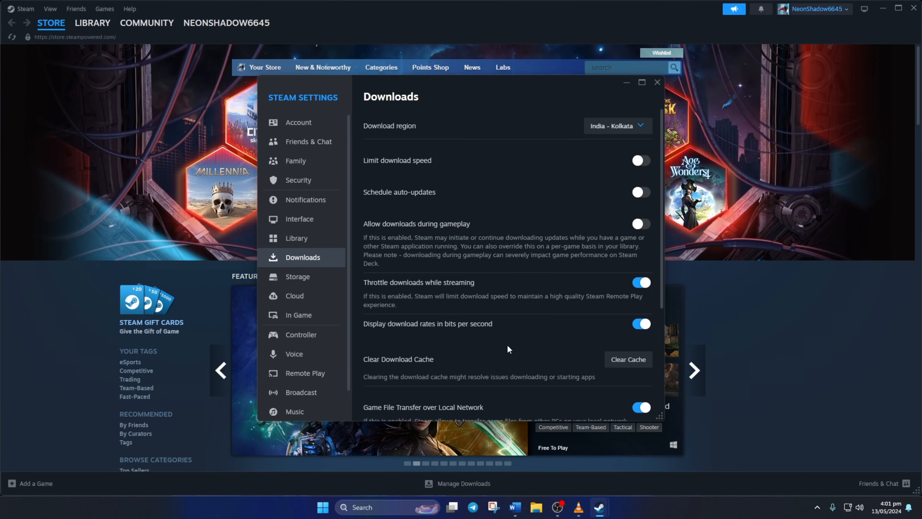
scroll("down", 3)
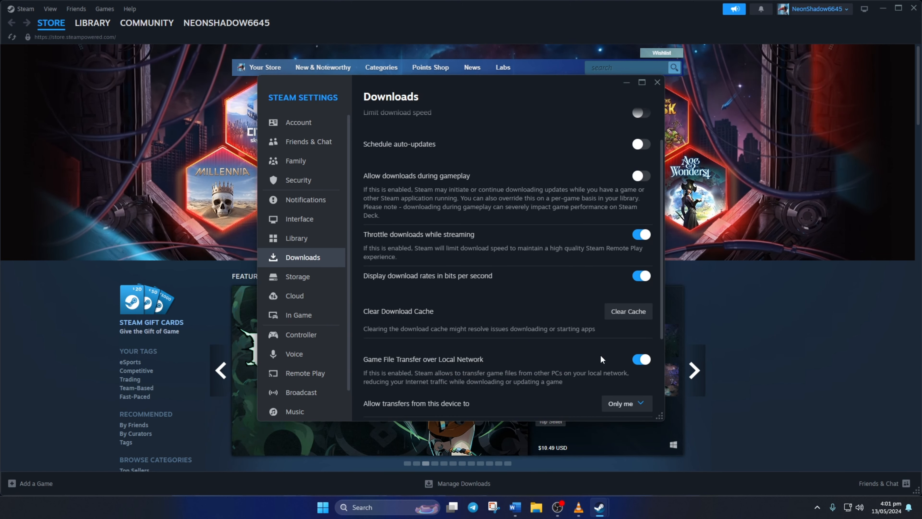
left_click(627, 311)
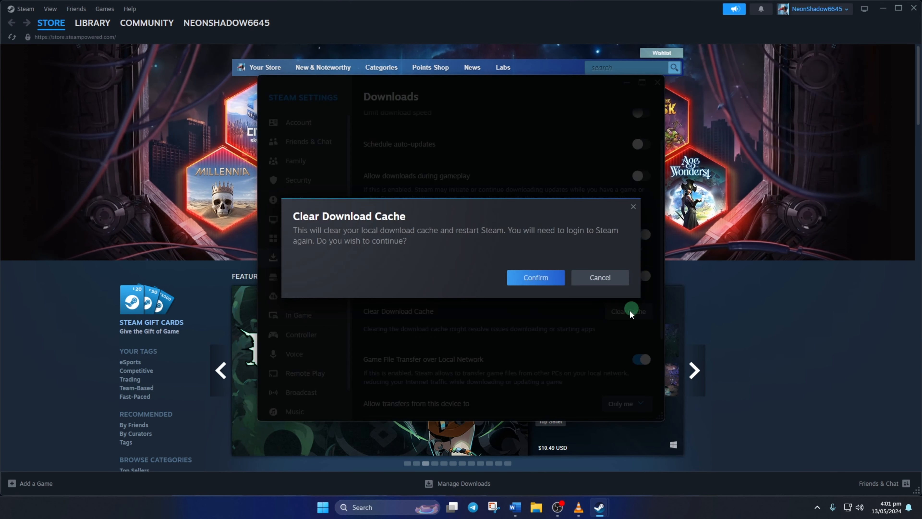
left_click(534, 277)
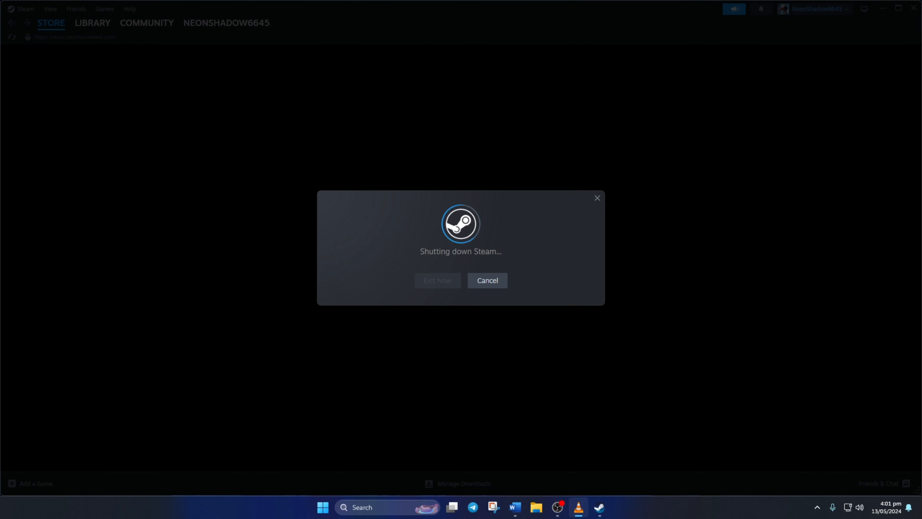
left_click(437, 285)
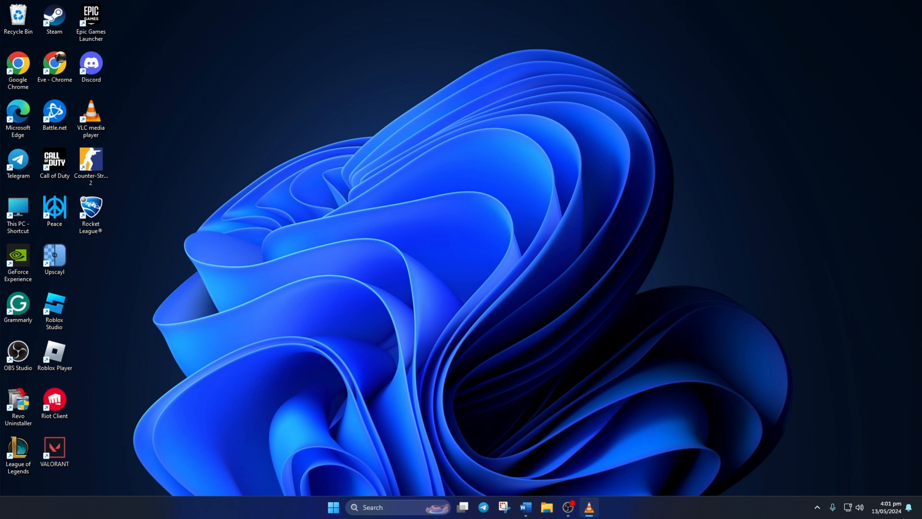
mouse_move(514, 231)
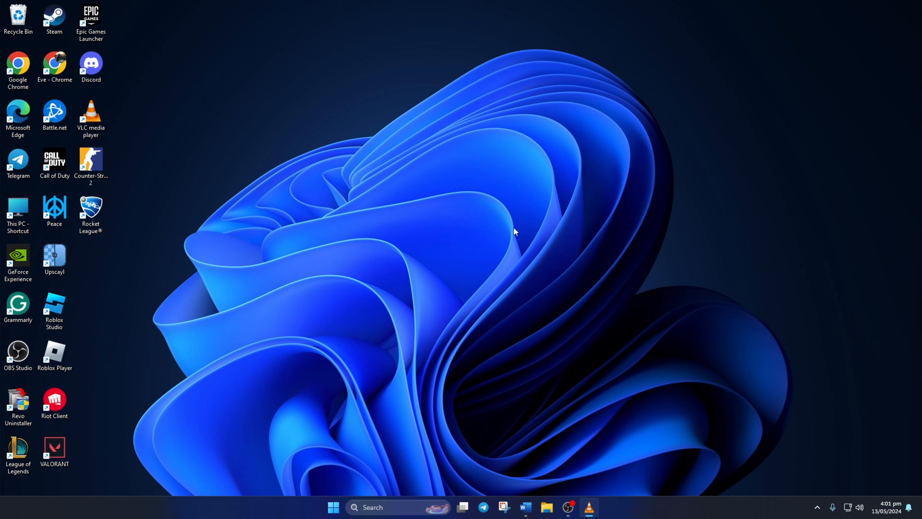
mouse_move(296, 119)
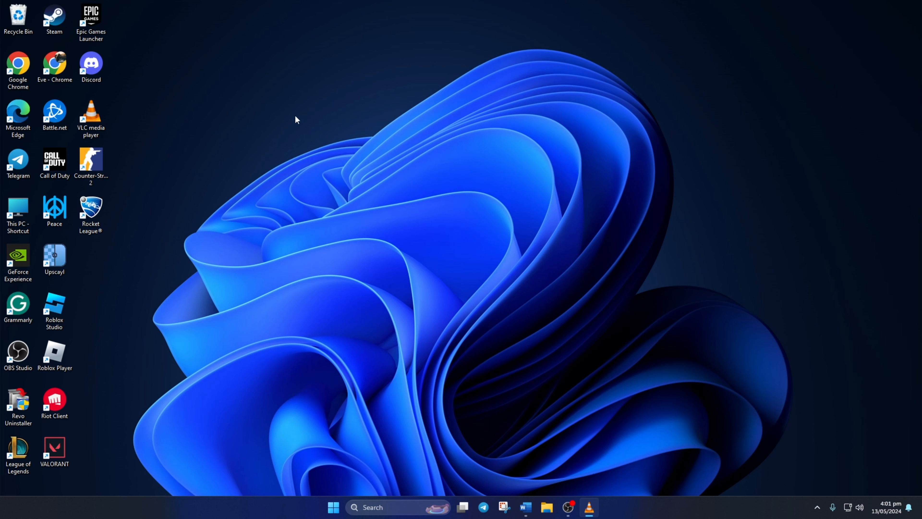